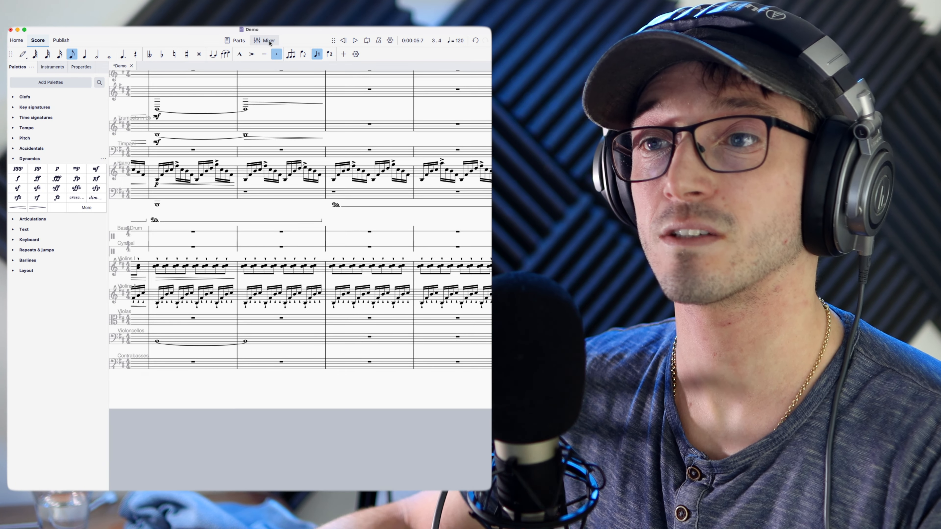
# Show the mixer and browse the Bassoon channel's sound and audio-effect menus.
pyautogui.click(265, 40)
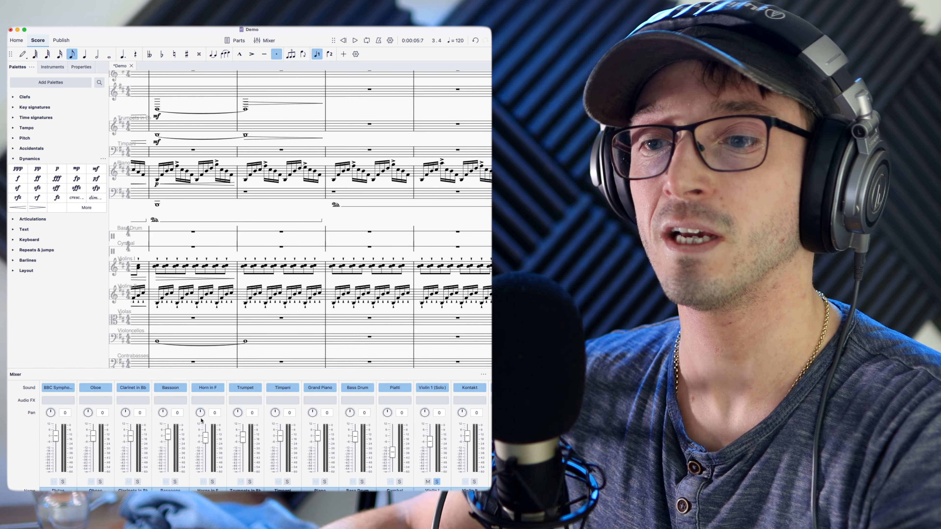
pyautogui.click(170, 388)
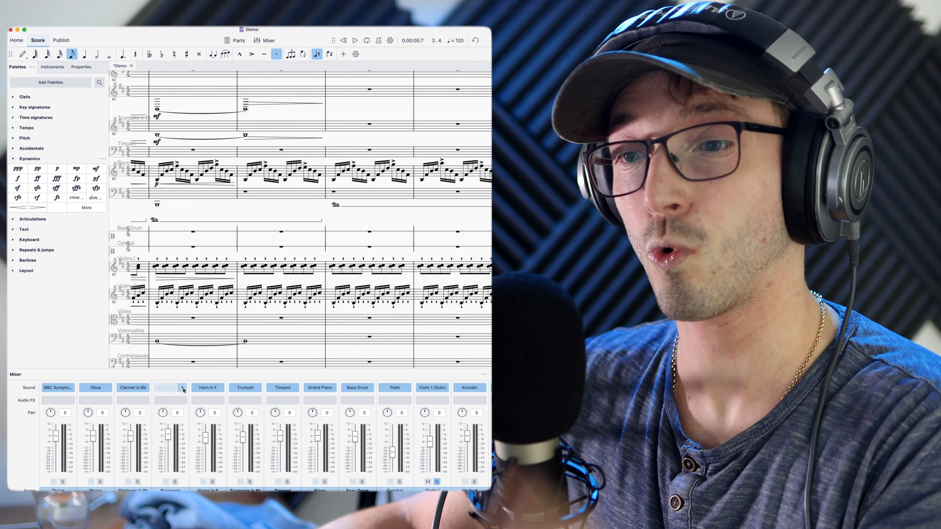
pyautogui.click(182, 388)
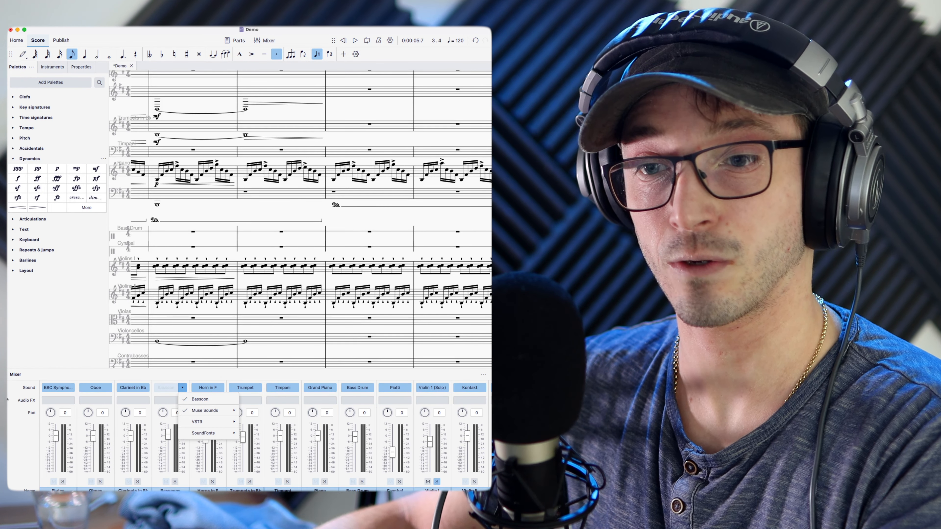
pyautogui.moveTo(205, 410)
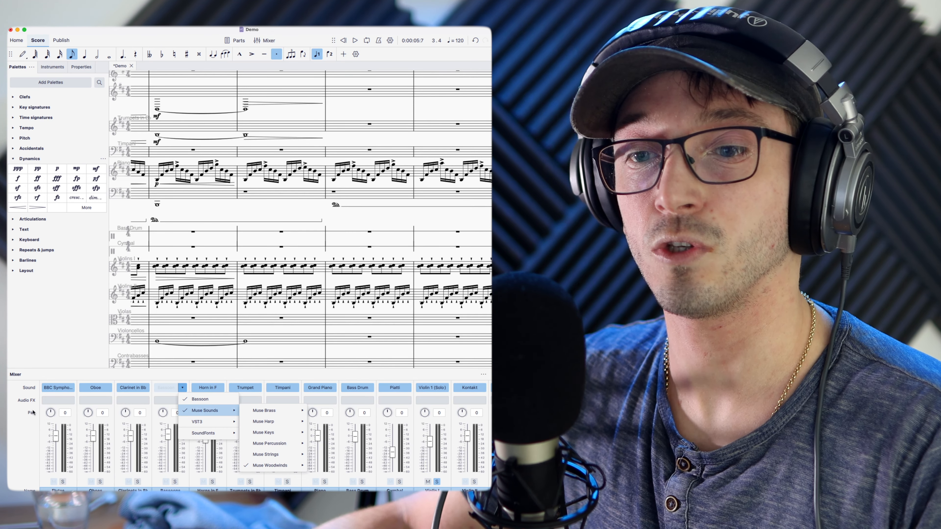
pyautogui.click(170, 400)
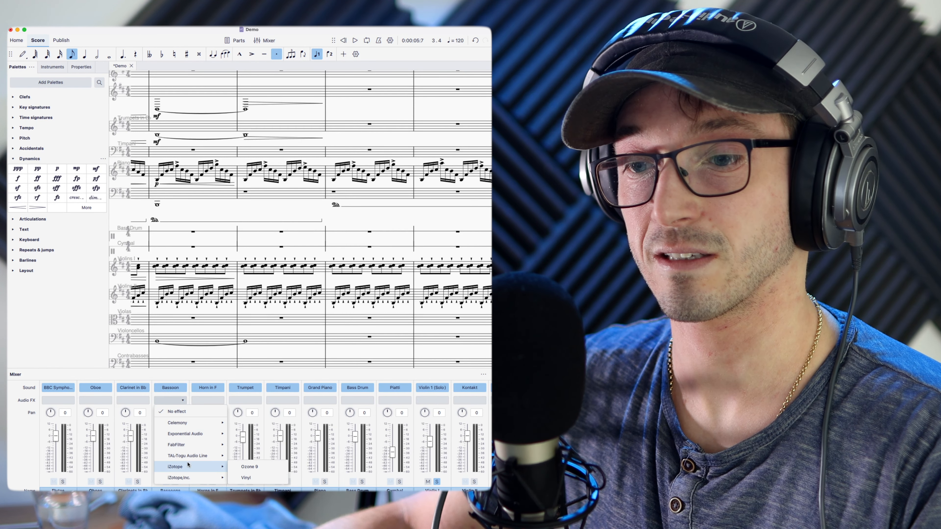
pyautogui.moveTo(186, 455)
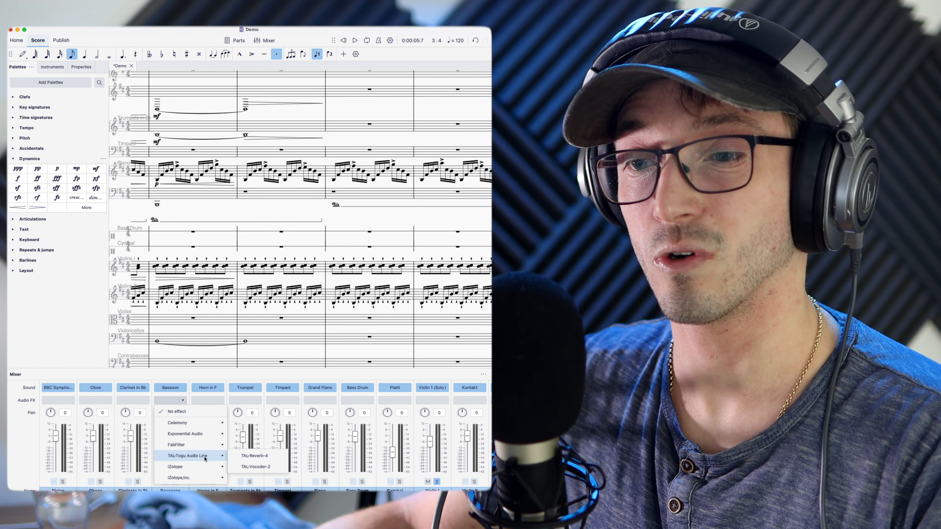
pyautogui.moveTo(176, 444)
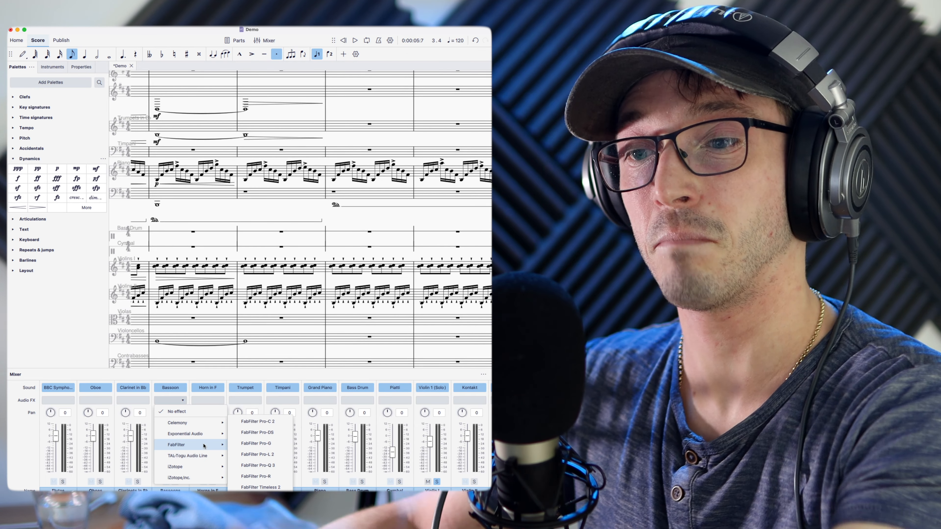
pyautogui.moveTo(186, 433)
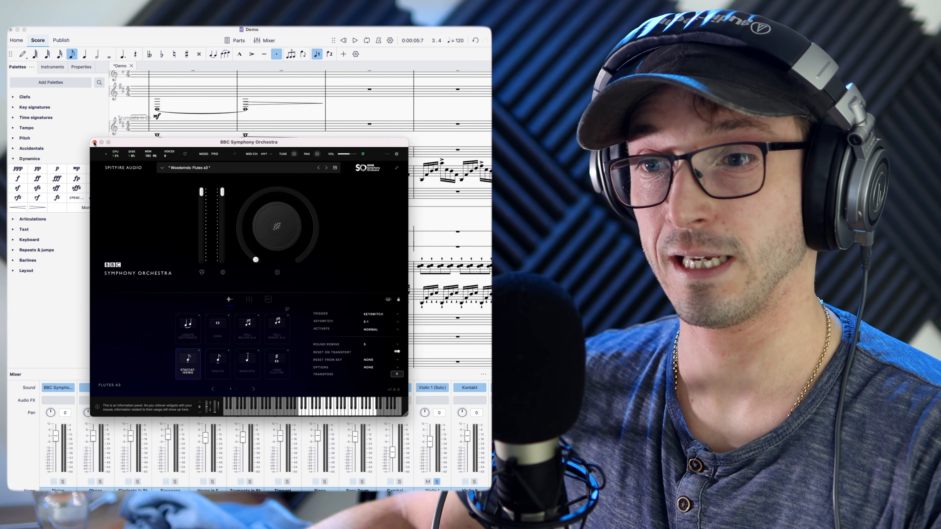
# Inspect the BBC Symphony Orchestra Flutes a3 patch, then close the plugin window.
pyautogui.click(94, 142)
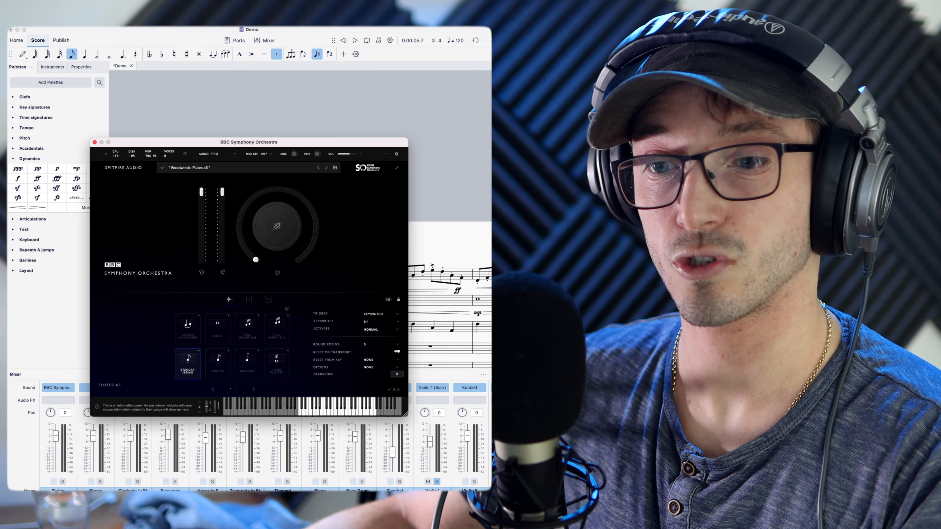
pyautogui.click(53, 482)
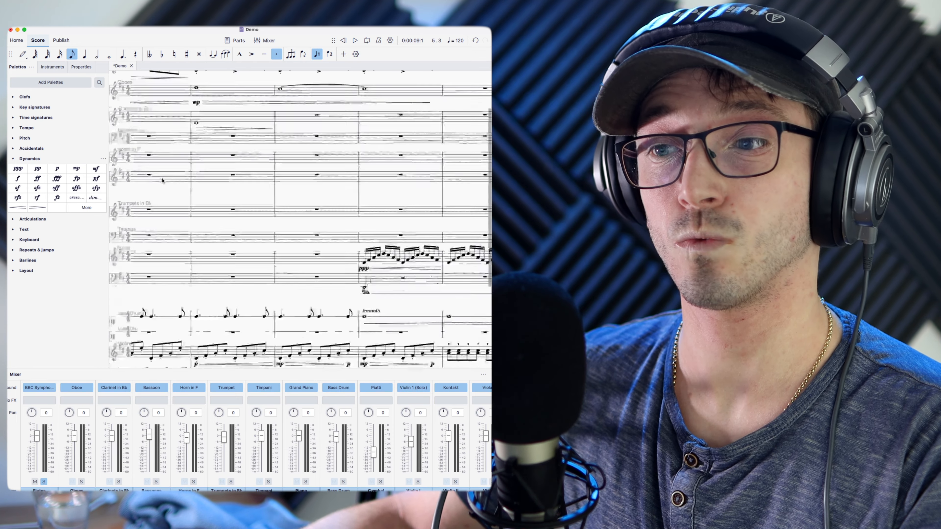
# Show the Kontakt solo violin spiccato instrument on Violin II and keep its window at the top.
pyautogui.scroll(-3)
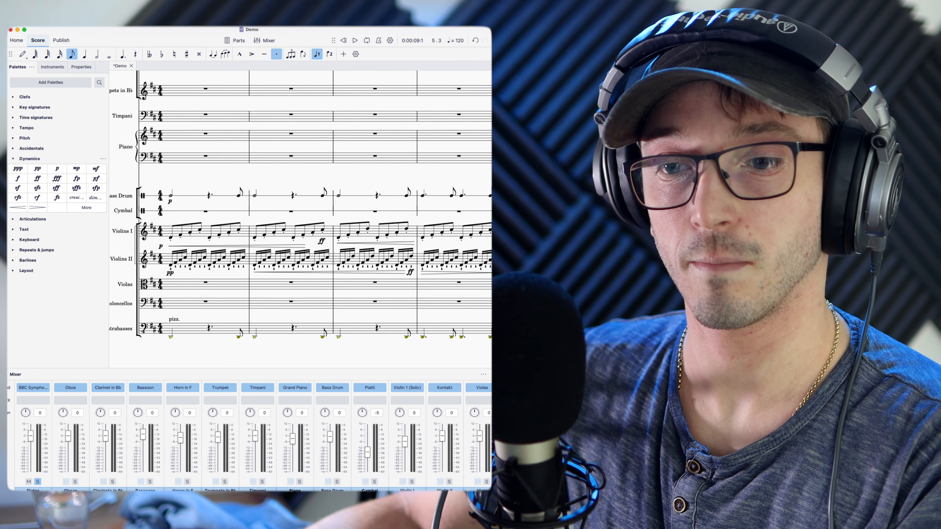
pyautogui.click(28, 481)
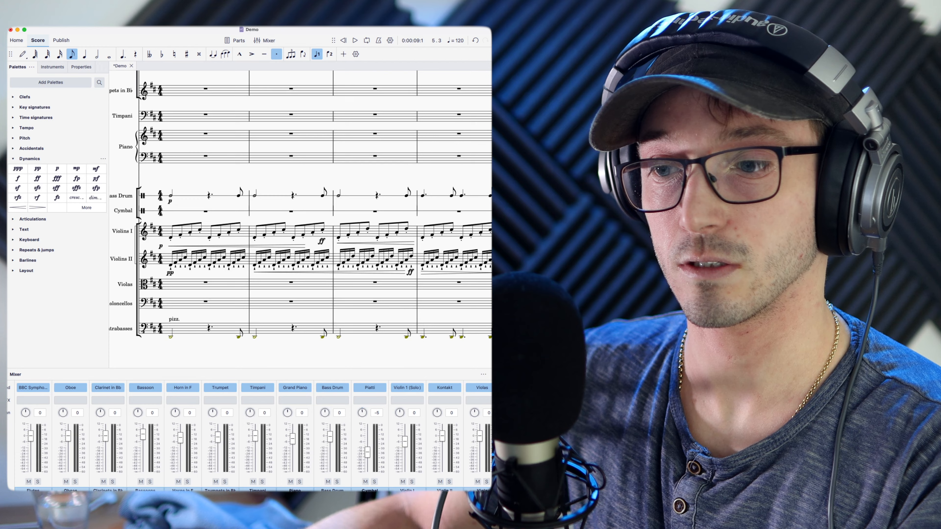
pyautogui.hscroll(3)
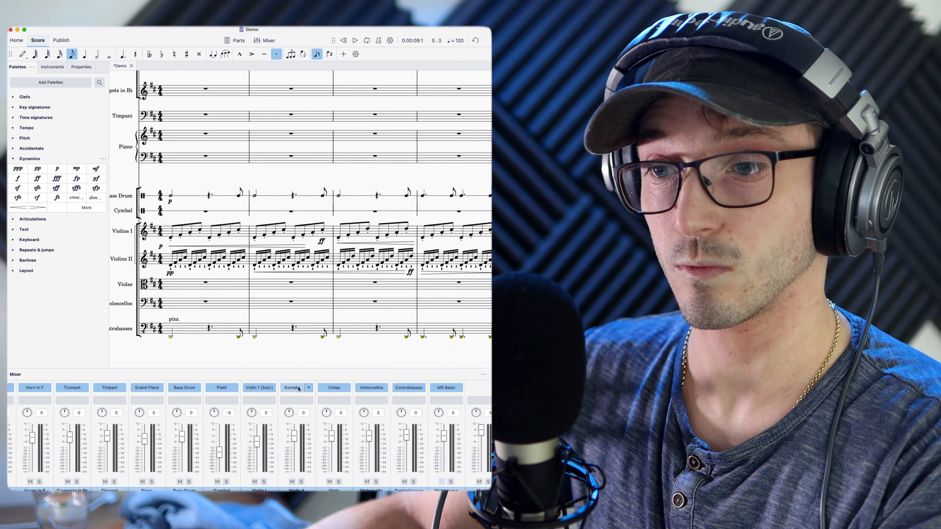
pyautogui.click(295, 387)
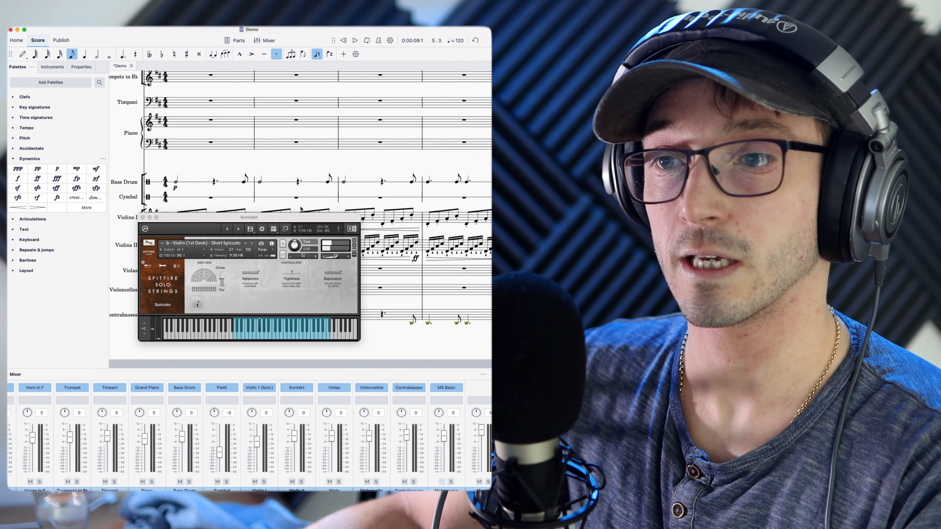
pyautogui.moveTo(249, 217); pyautogui.dragTo(267, 41)
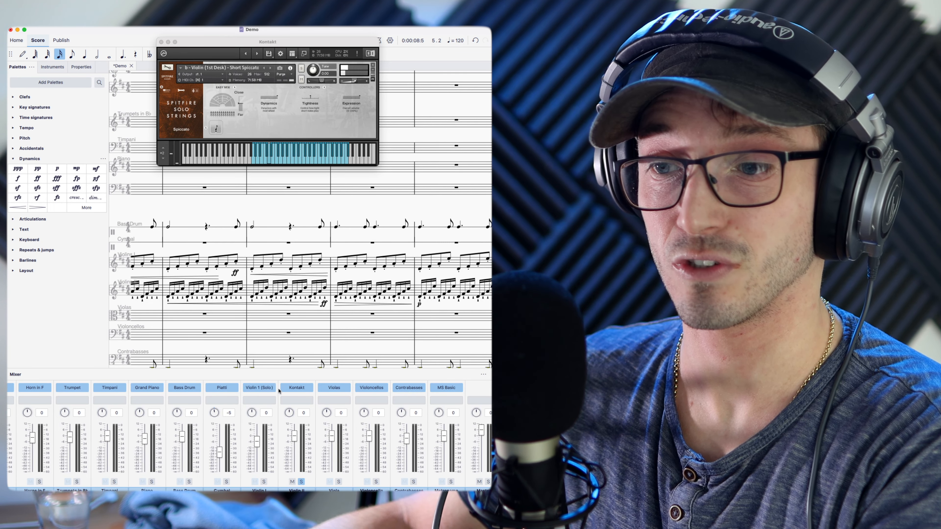
# Switch Violin II from Kontakt to Muse Sounds > Muse Strings > Violin 1 (Solo).
pyautogui.click(310, 387)
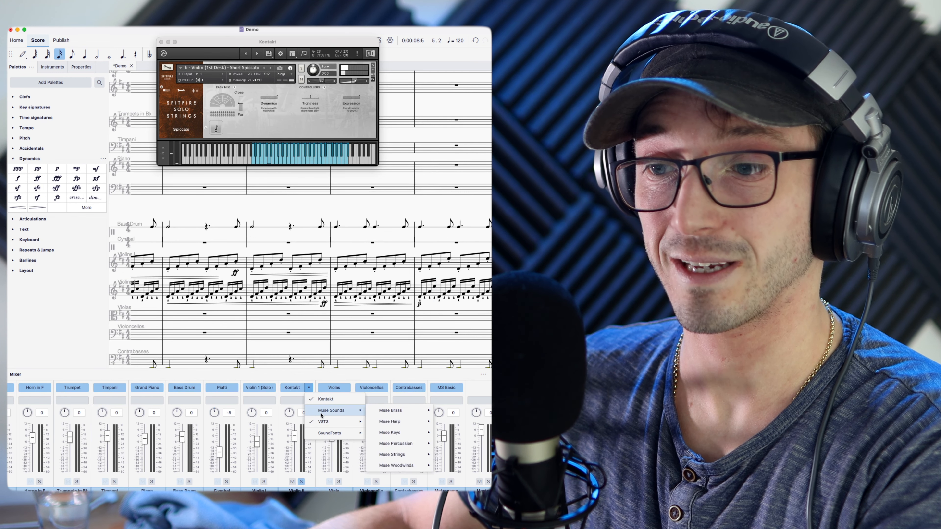
pyautogui.moveTo(392, 455)
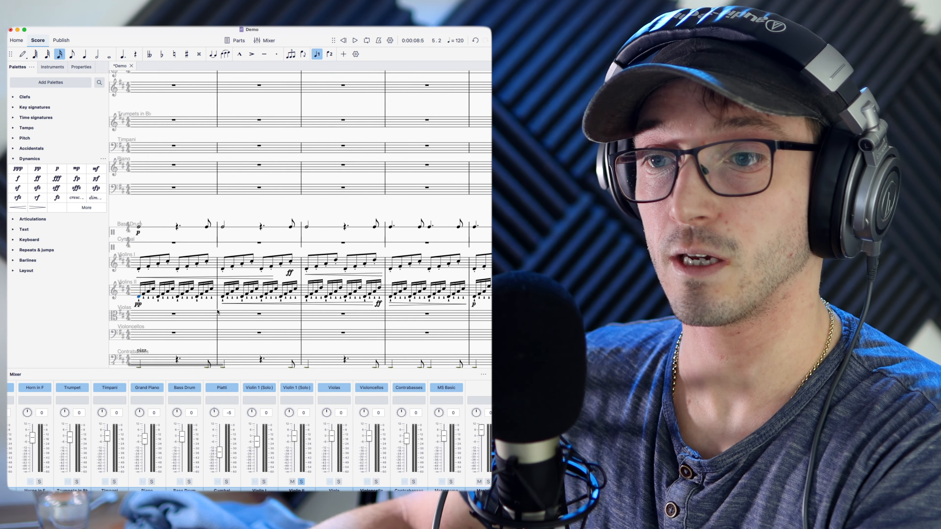
pyautogui.scroll(-3)
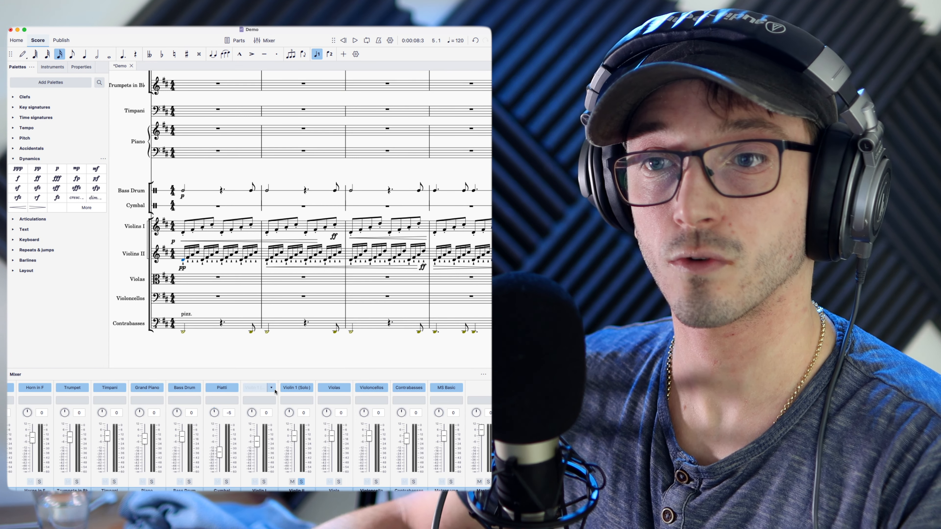
# Show the VST3 plugin vendor list in the Violin I channel's sound menu.
pyautogui.click(269, 388)
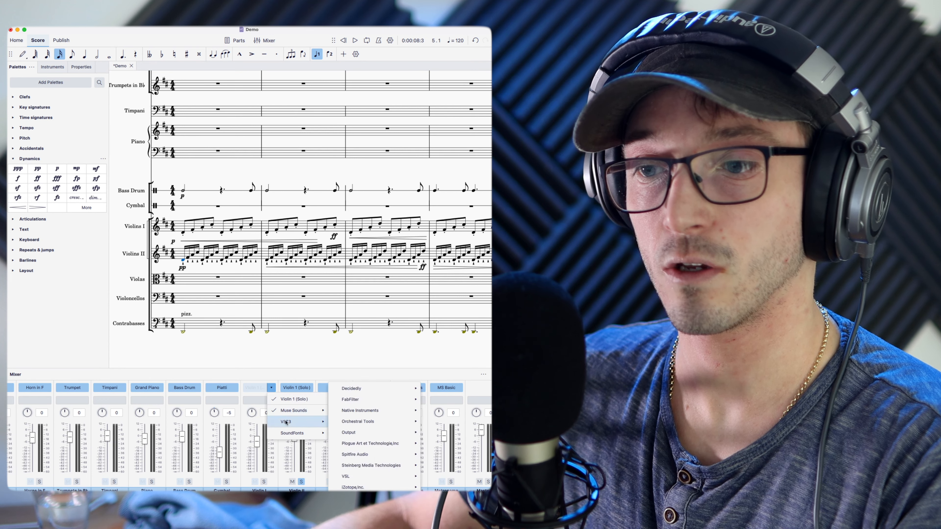
pyautogui.moveTo(370, 443)
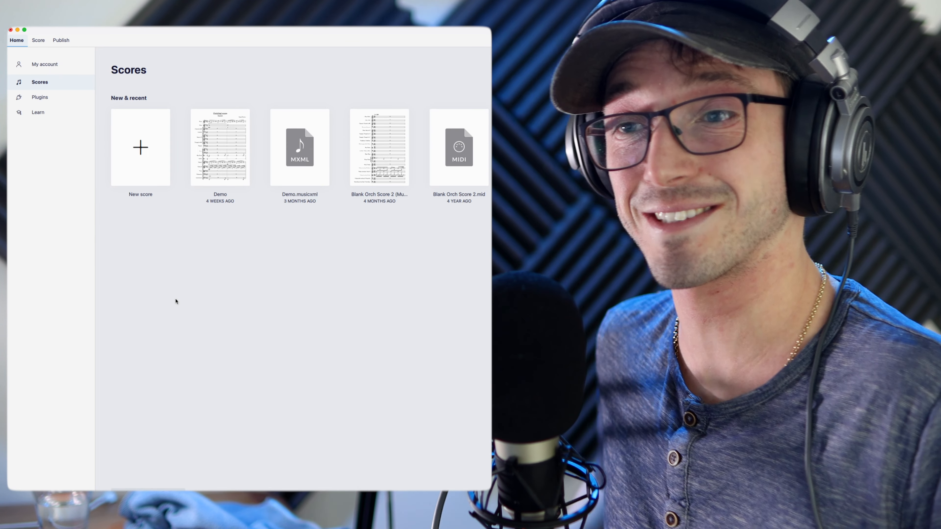
# Reopen the Demo orchestral score from the recent scores list.
pyautogui.doubleClick(219, 147)
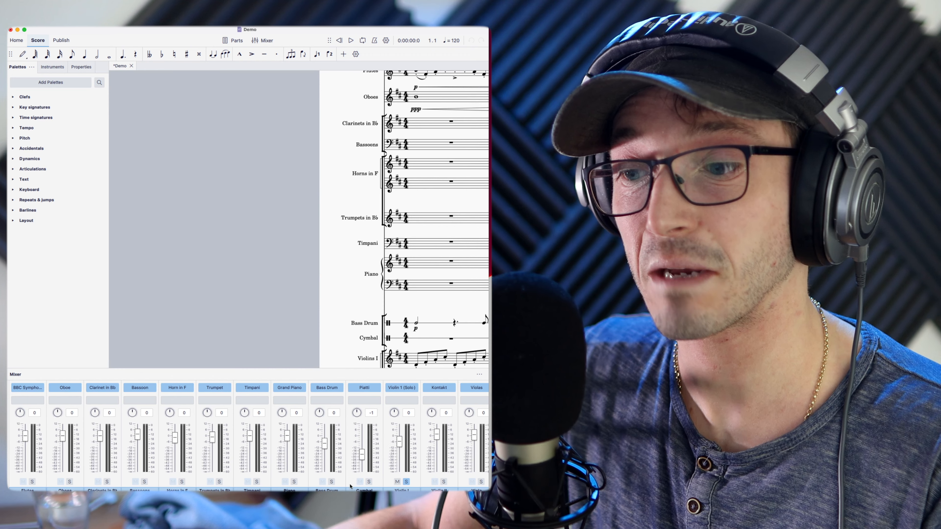
# Route the Violin I (Solo) channel to the LABS plugin, bringing up its window.
pyautogui.hscroll(3)
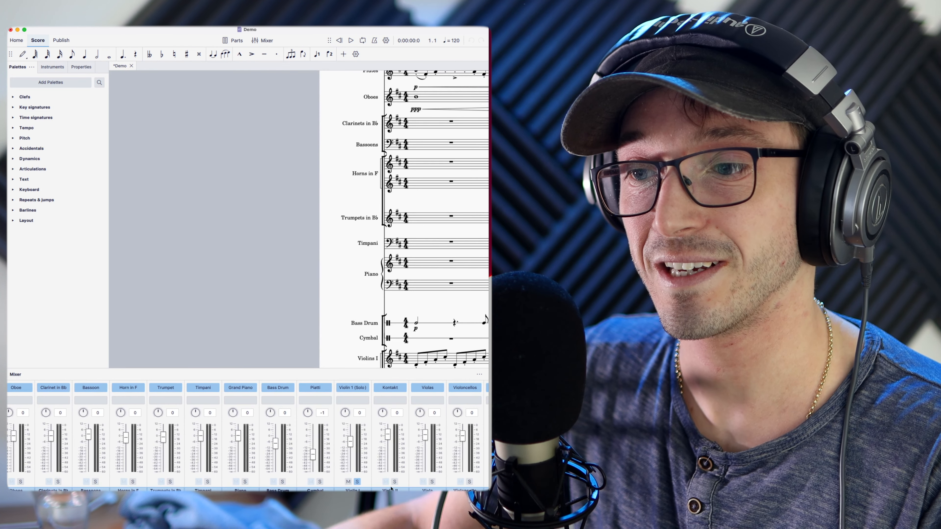
pyautogui.click(363, 388)
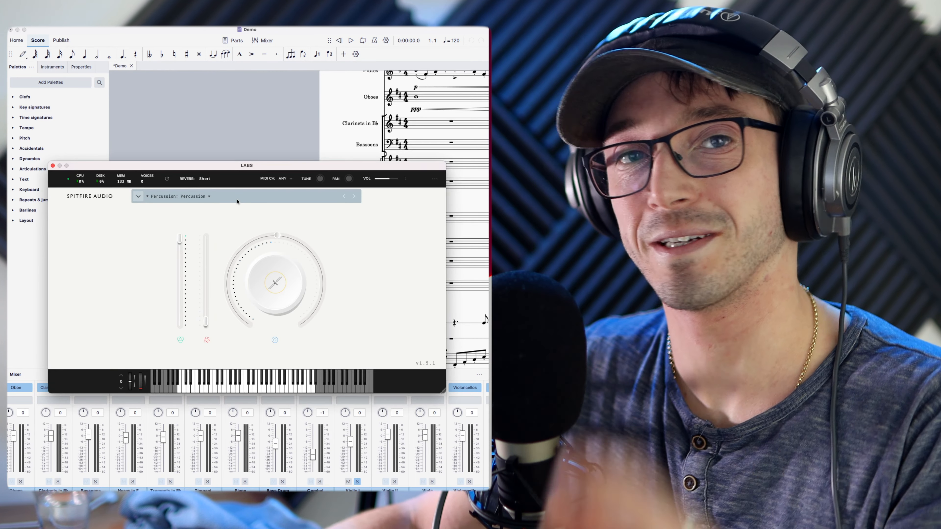
# Load the LABS Strings: Short preset in place of the percussion patch.
pyautogui.click(137, 196)
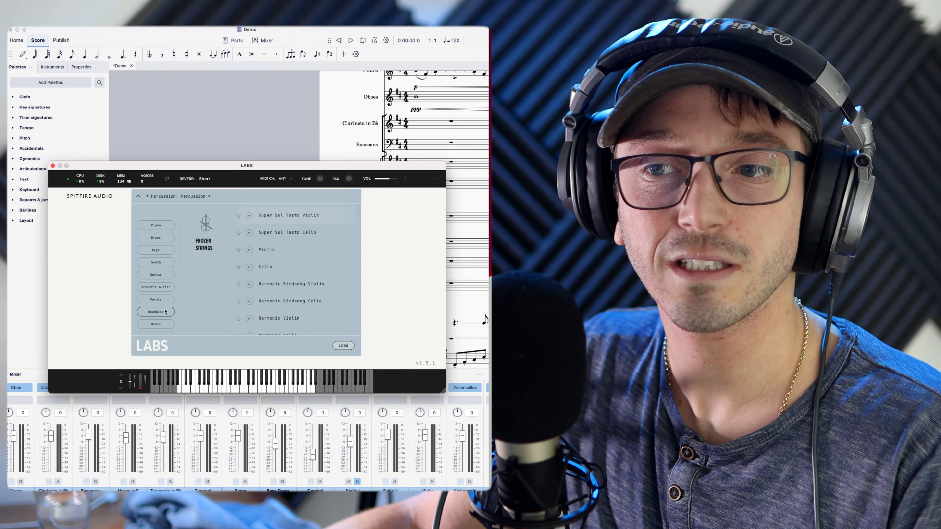
pyautogui.click(155, 301)
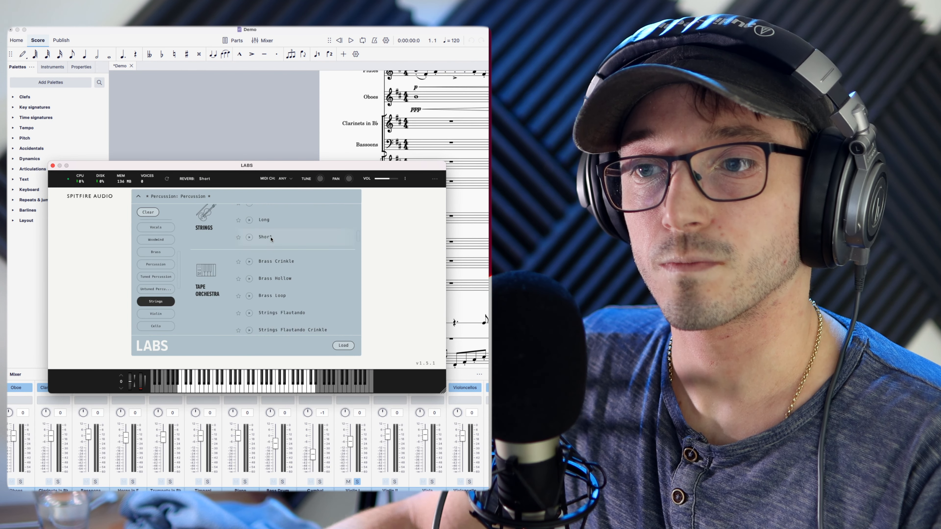
pyautogui.click(264, 237)
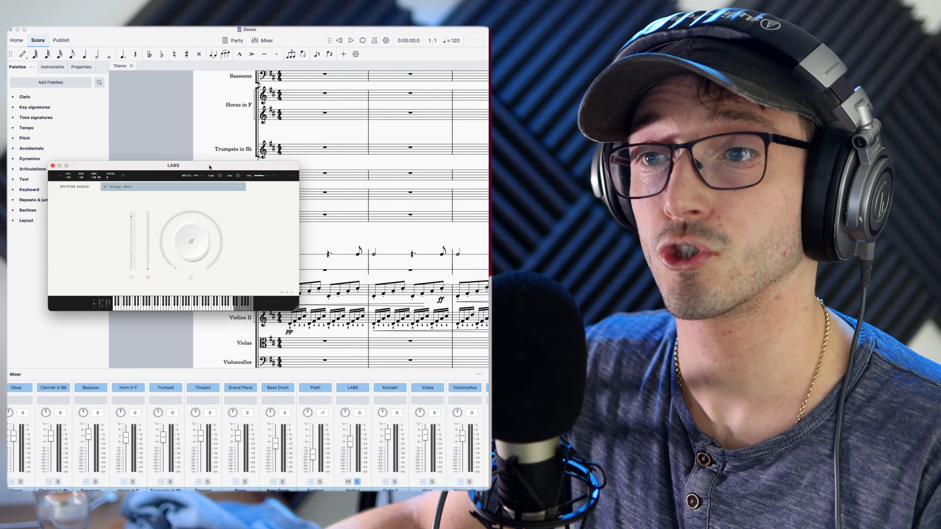
# Play the opening Violin I bars with the LABS short strings, window moved aside.
pyautogui.moveTo(173, 166); pyautogui.dragTo(186, 74)
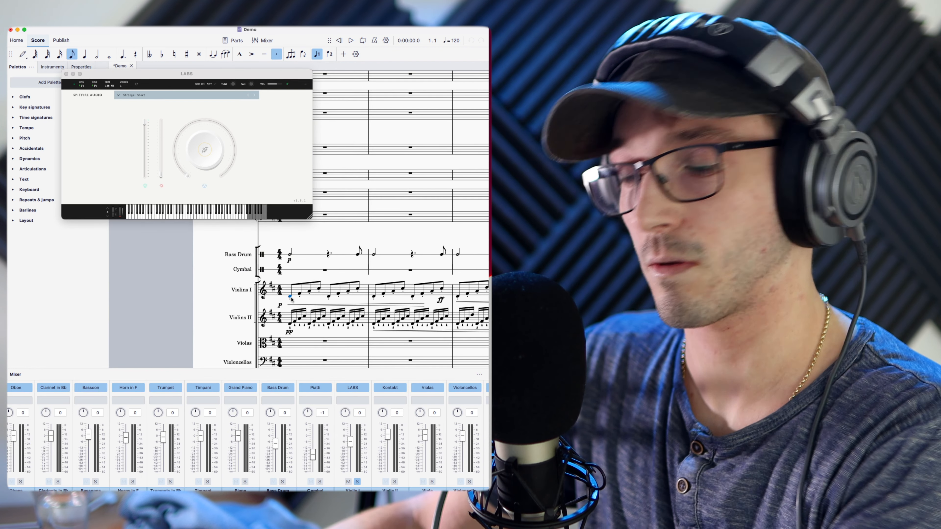
pyautogui.click(350, 41)
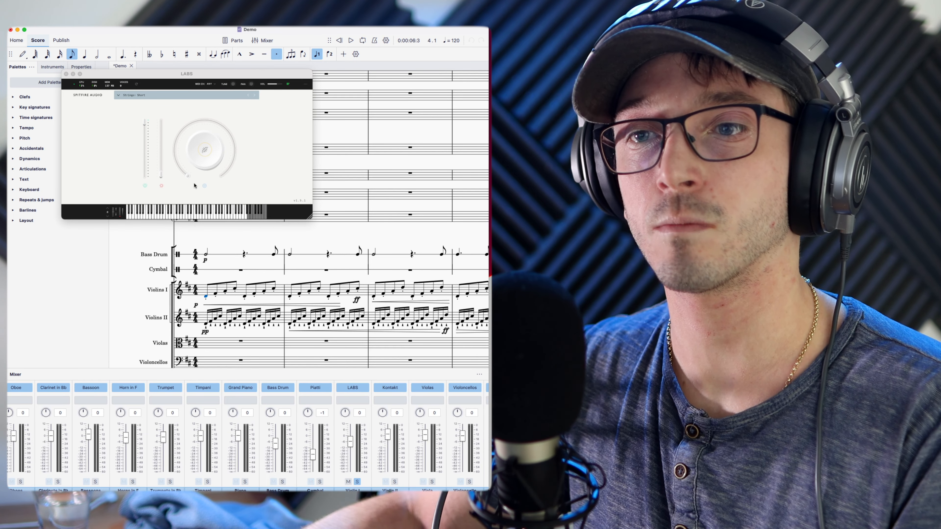
# Adjust the LABS strings Expression and Dynamics sliders and nudge the window.
pyautogui.moveTo(161, 162); pyautogui.dragTo(170, 144)
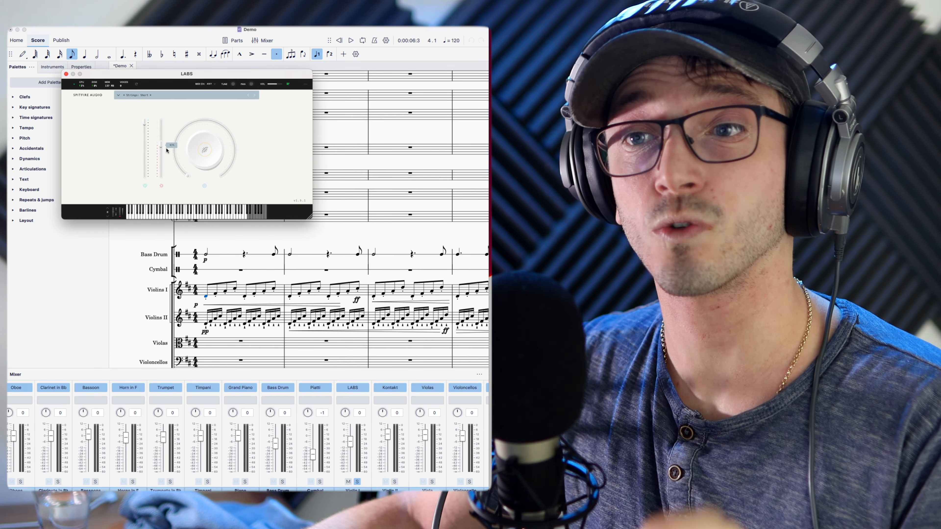
pyautogui.moveTo(170, 145); pyautogui.dragTo(171, 144)
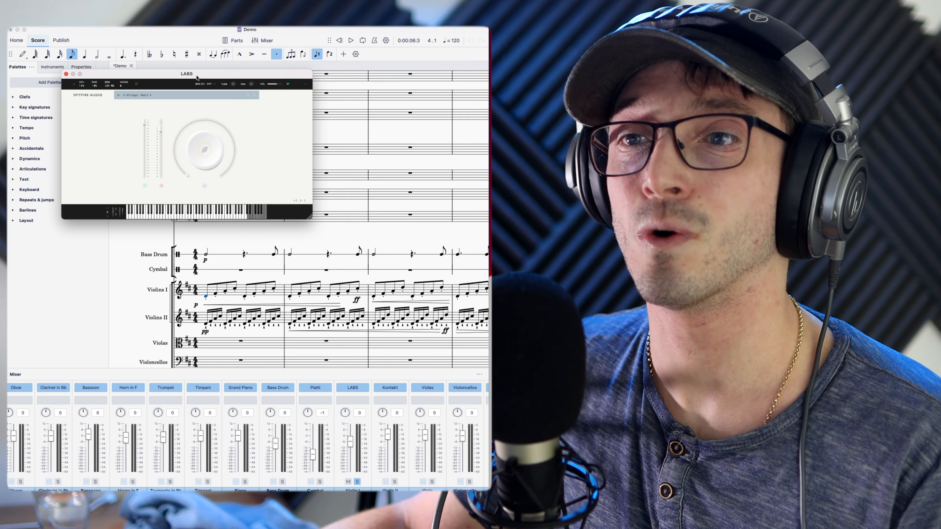
pyautogui.moveTo(186, 74); pyautogui.dragTo(195, 81)
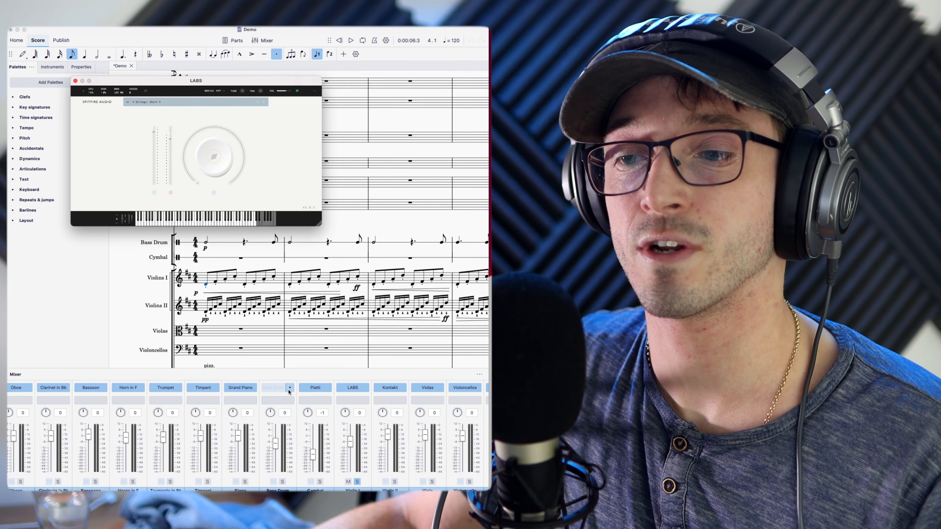
# Load SINE Player as the channel's sound in the Mixer, opening its library window.
pyautogui.click(289, 387)
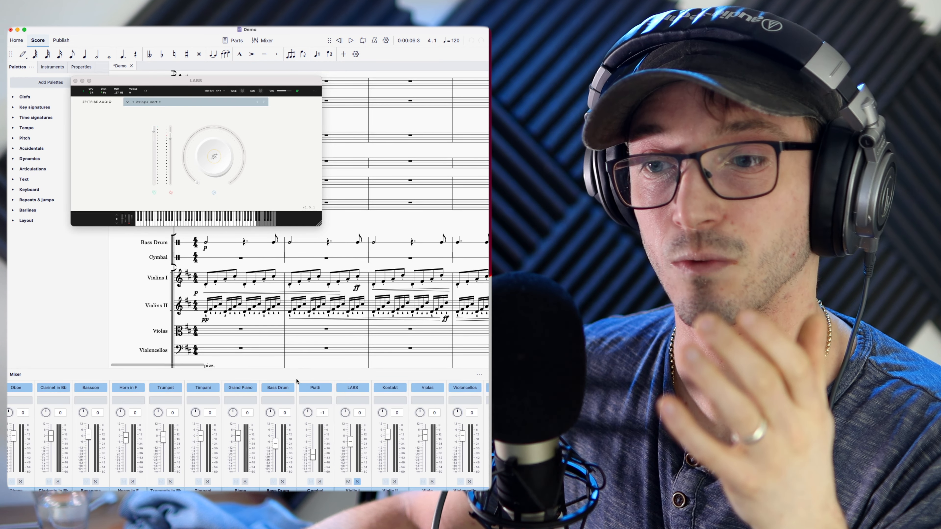
pyautogui.click(364, 387)
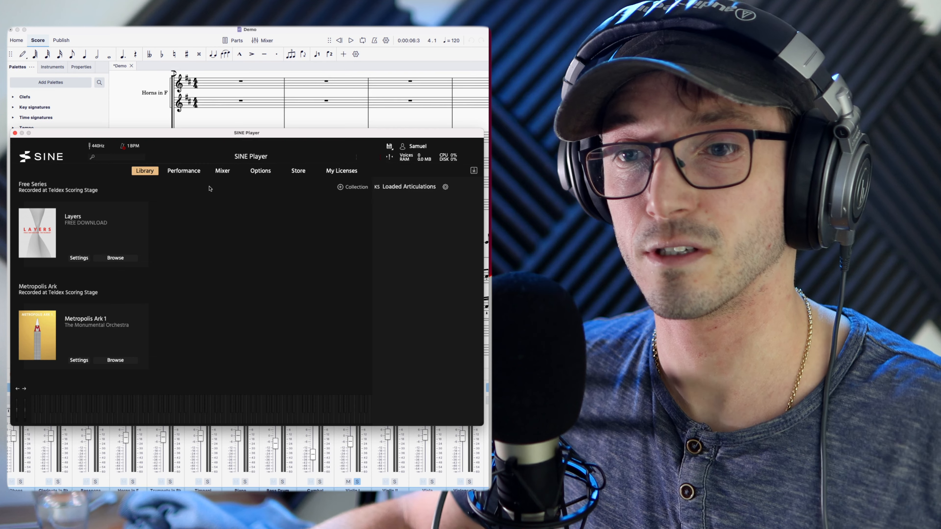
# Load Helix's free Whole String Ensemble and view its spiccato and sustain articulations in Performance.
pyautogui.scroll(-3)
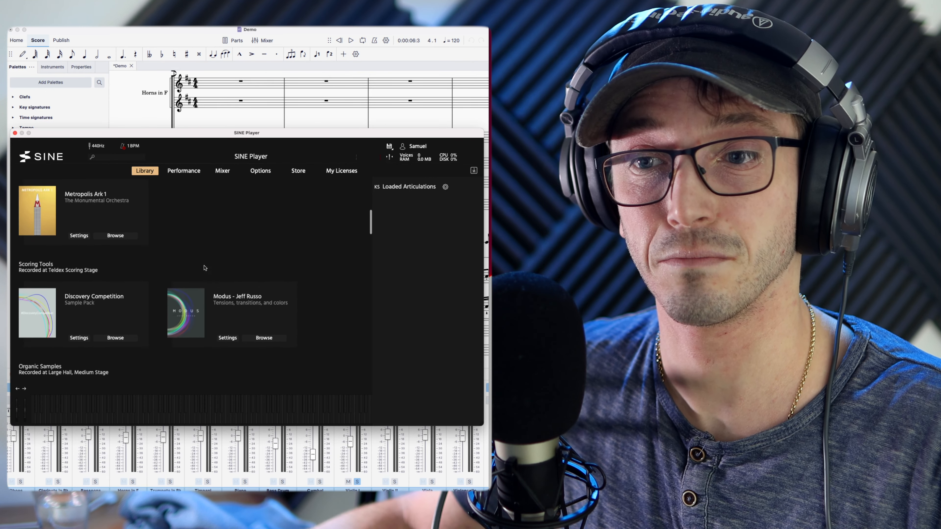
pyautogui.scroll(-3)
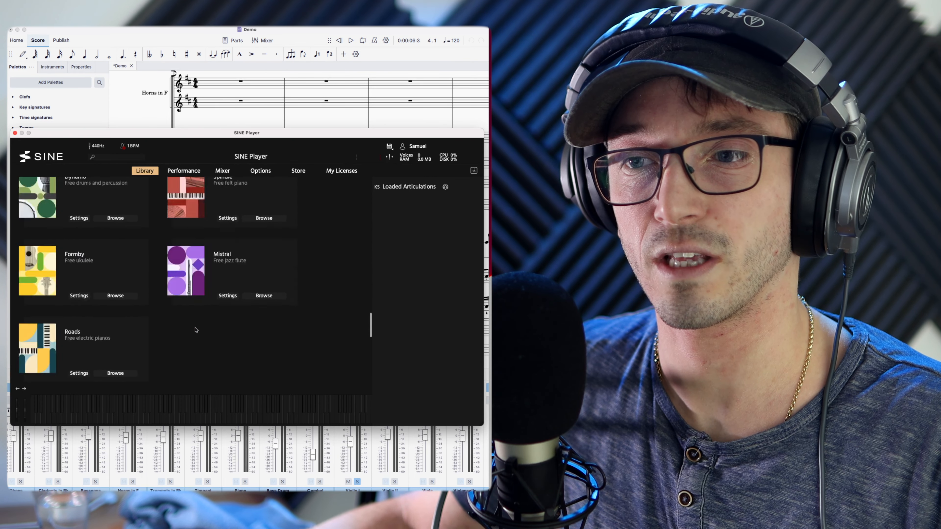
pyautogui.scroll(-3)
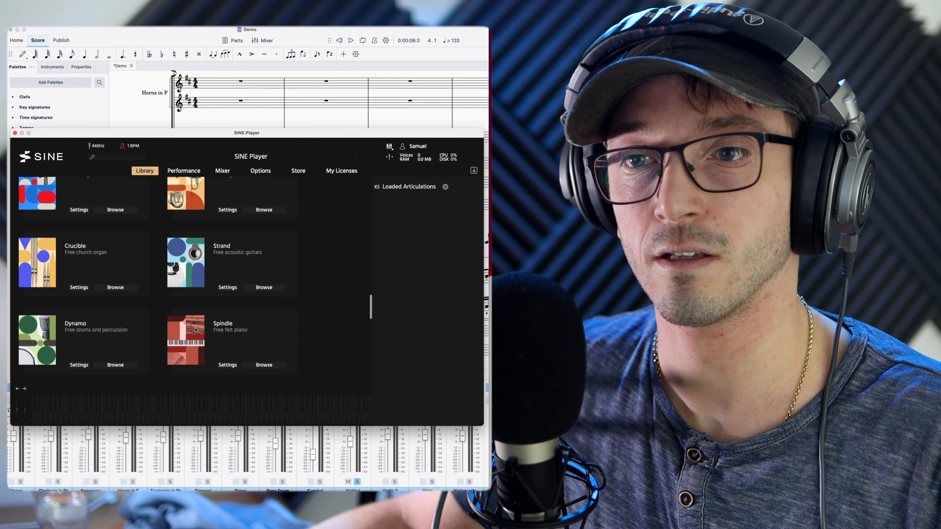
pyautogui.scroll(3)
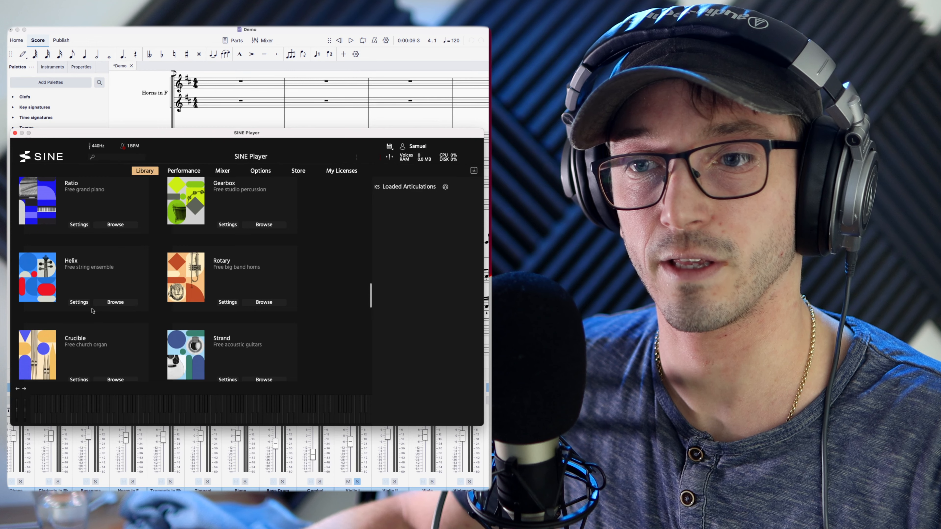
pyautogui.click(114, 301)
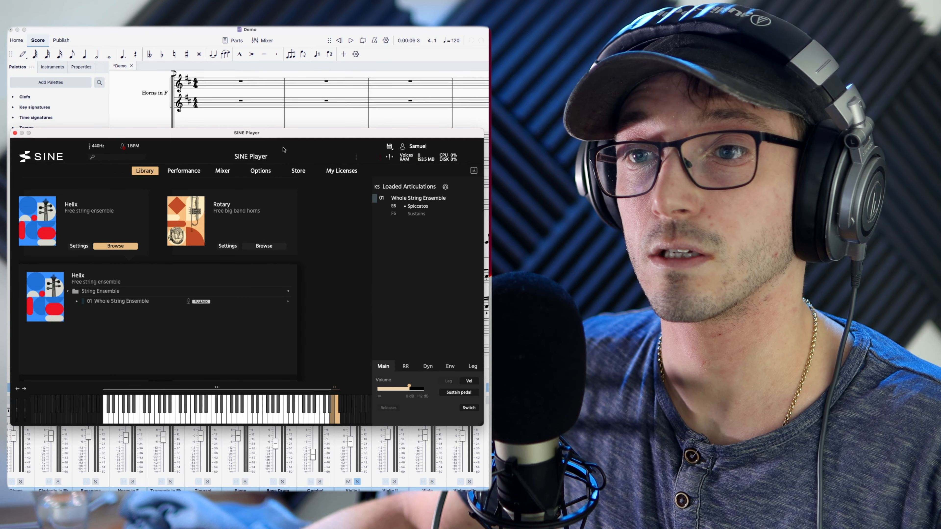
pyautogui.click(183, 170)
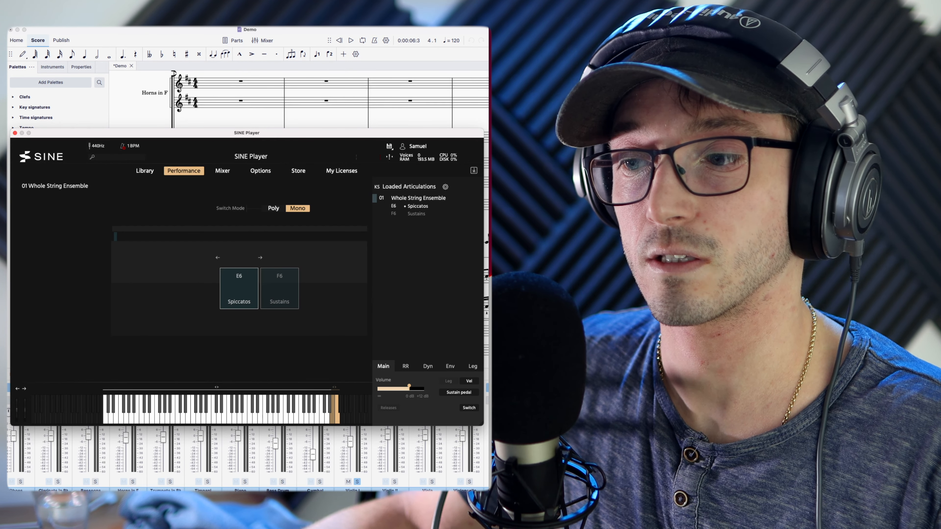